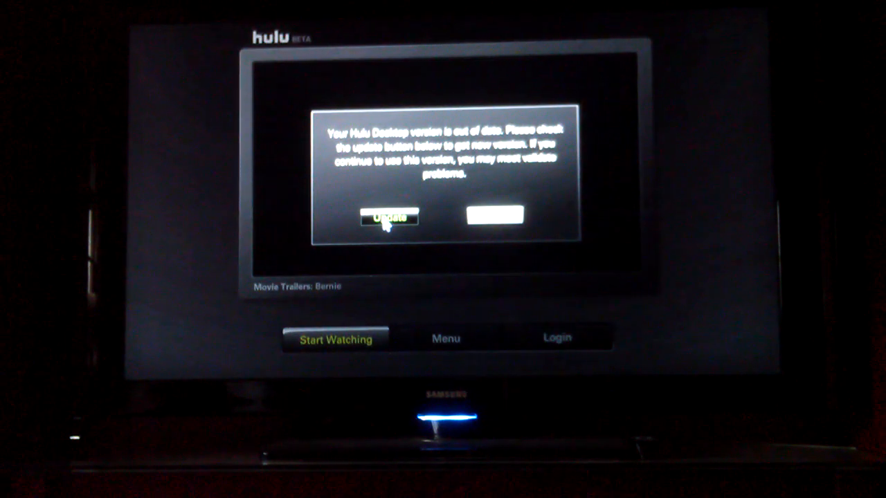
Step: Dismiss the out-of-date version warning so the Bernie trailer preview starts playing
left_click(387, 216)
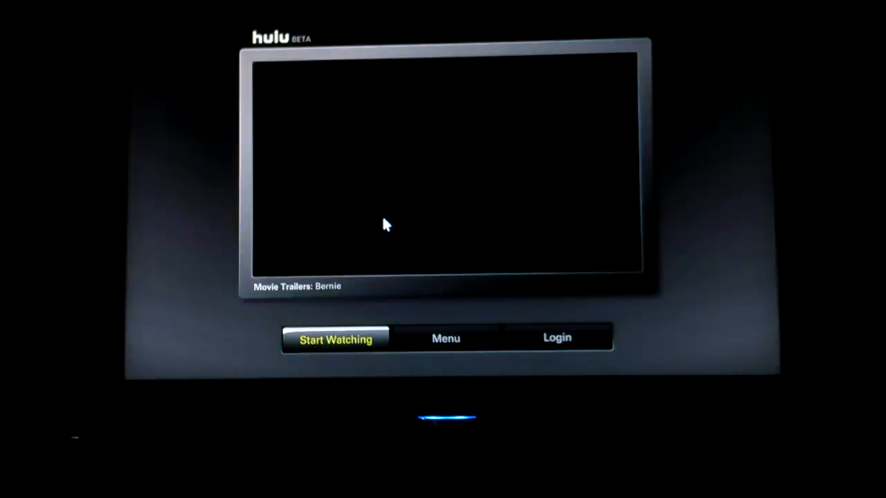
left_click(335, 338)
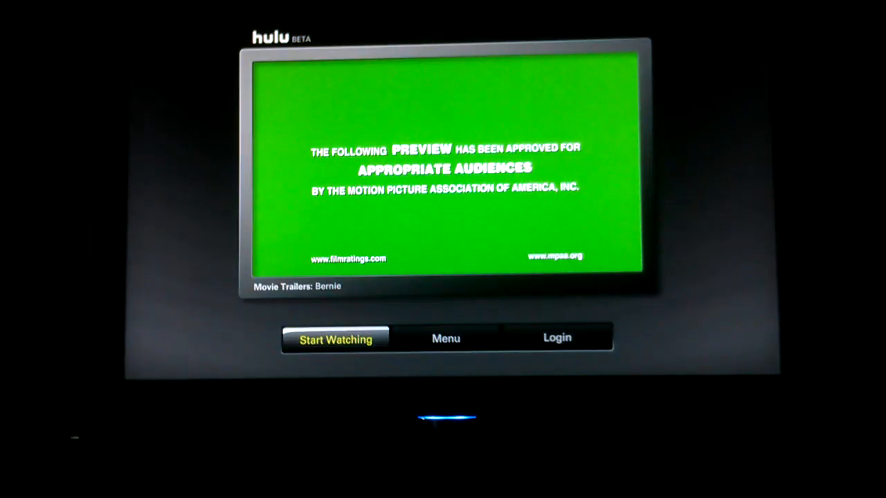